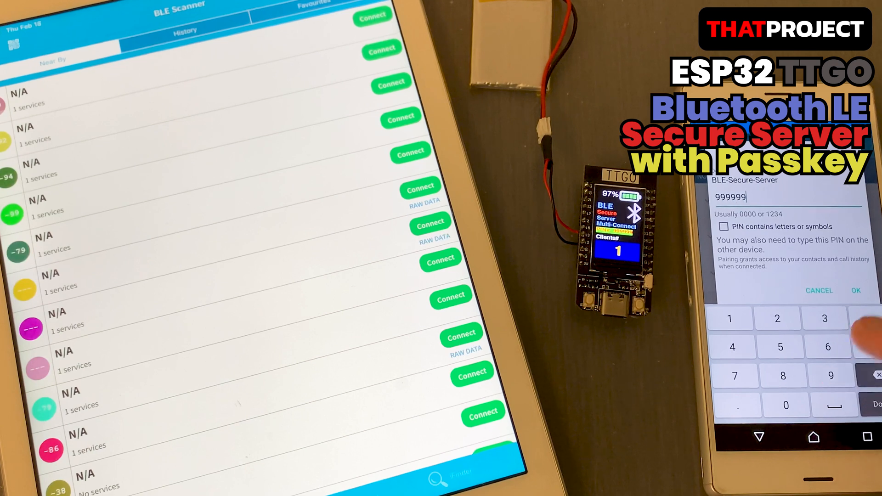
click(855, 291)
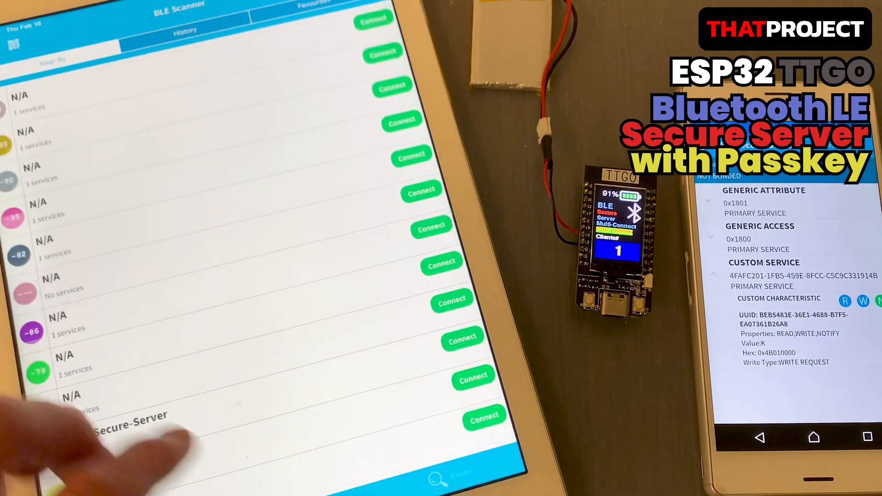
click(483, 417)
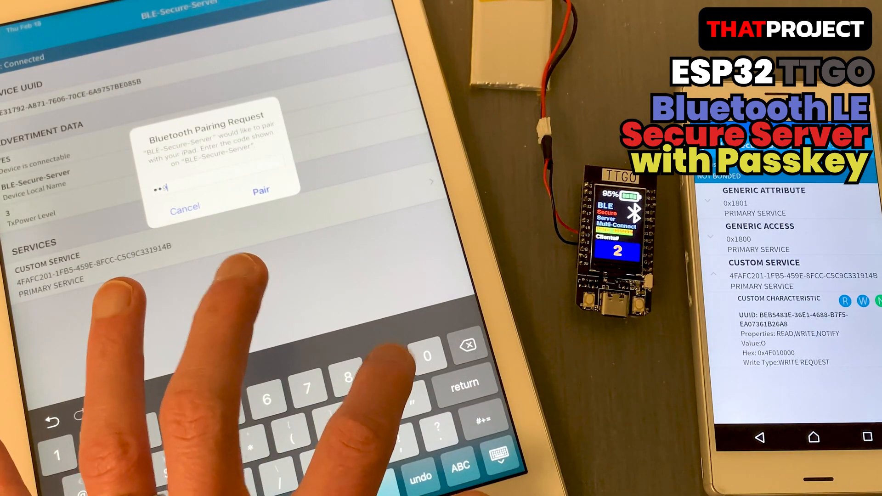
click(260, 190)
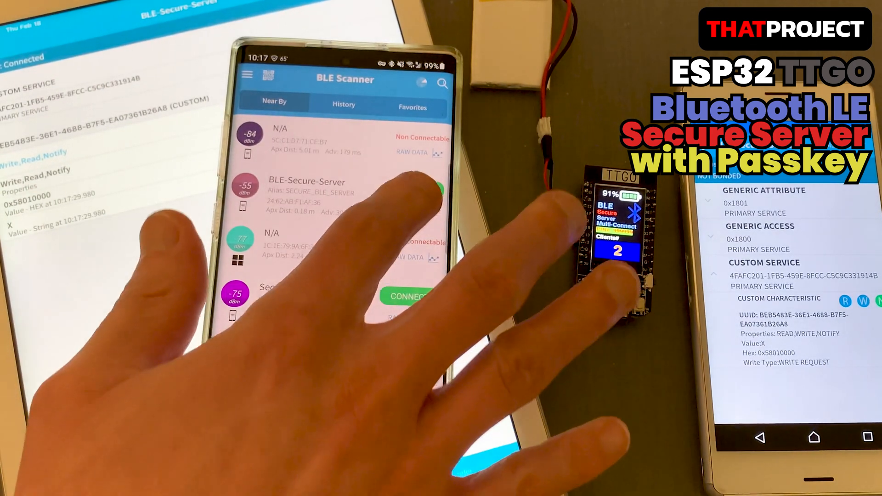
click(316, 191)
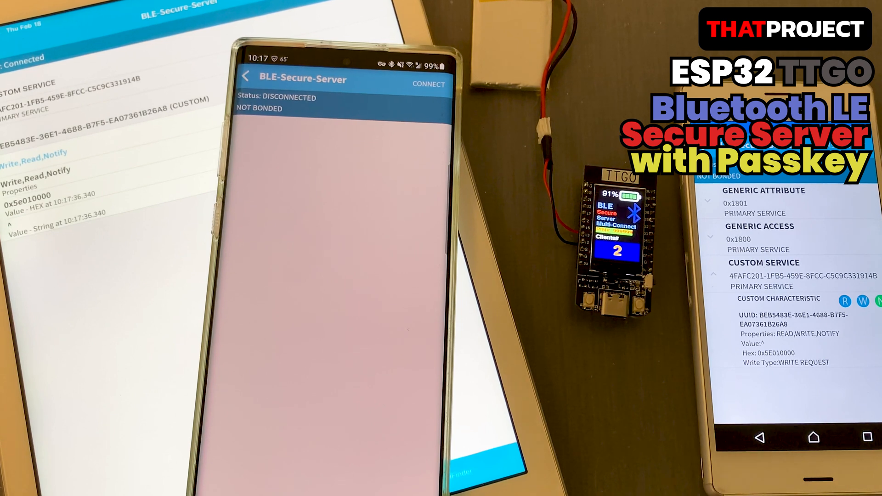
click(429, 83)
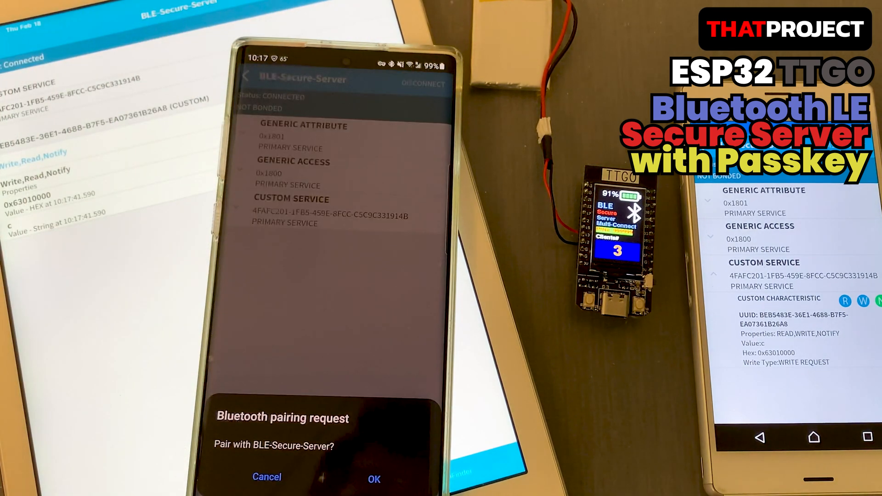
click(374, 479)
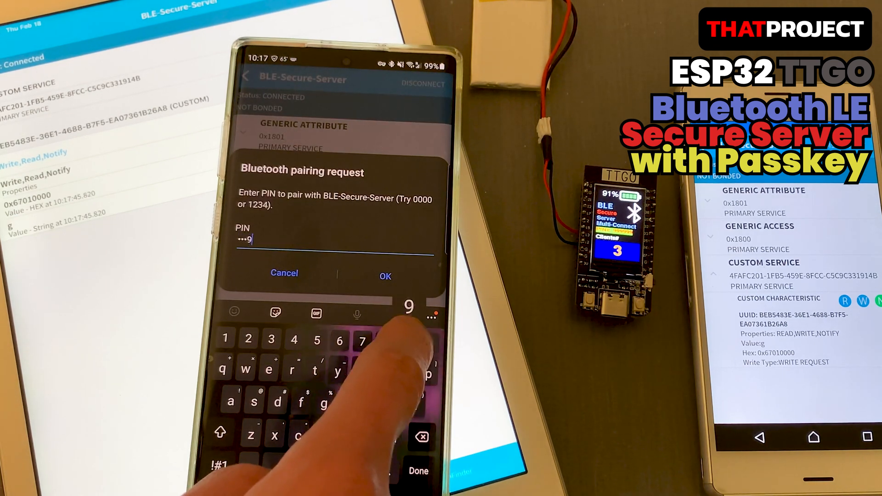
click(384, 276)
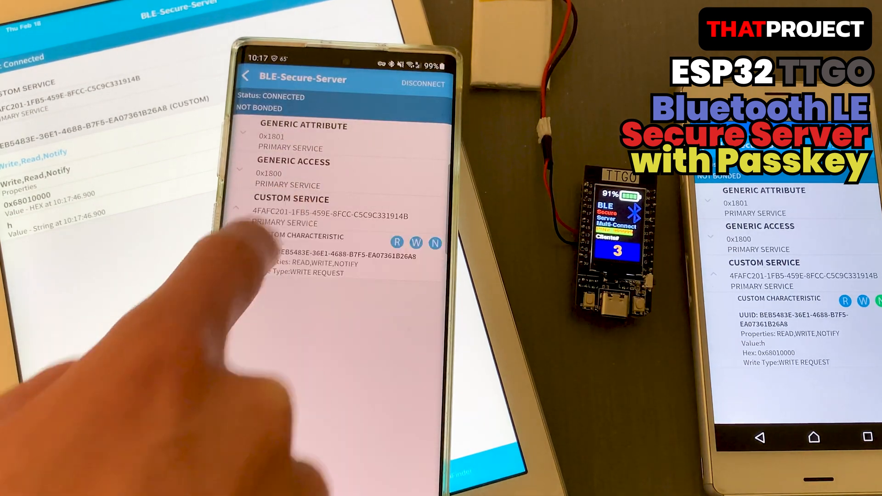
click(434, 242)
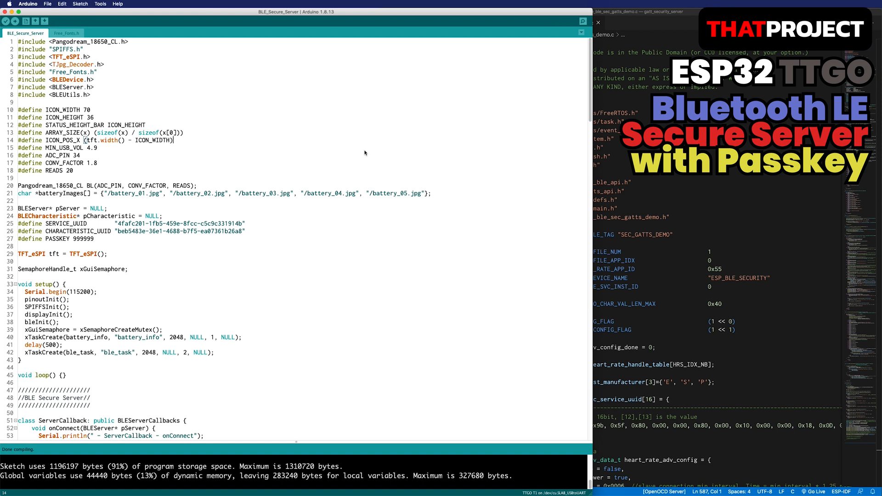
mouse_move(79, 106)
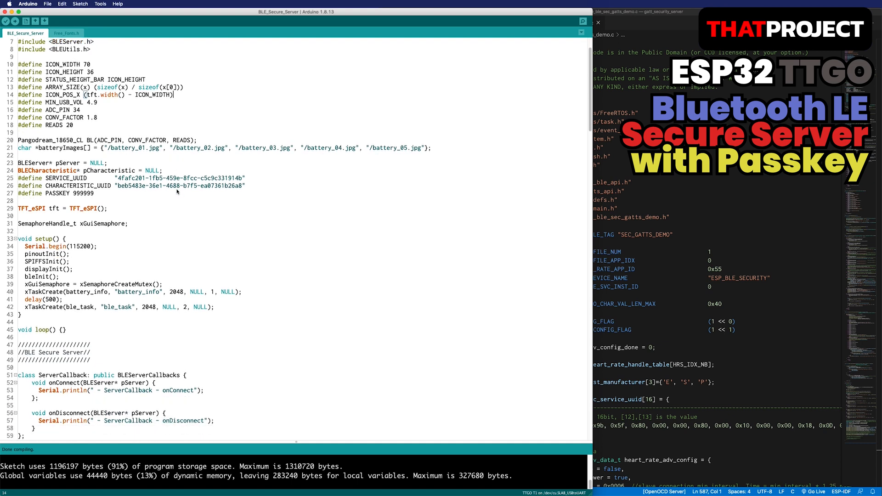
scroll(down, 3)
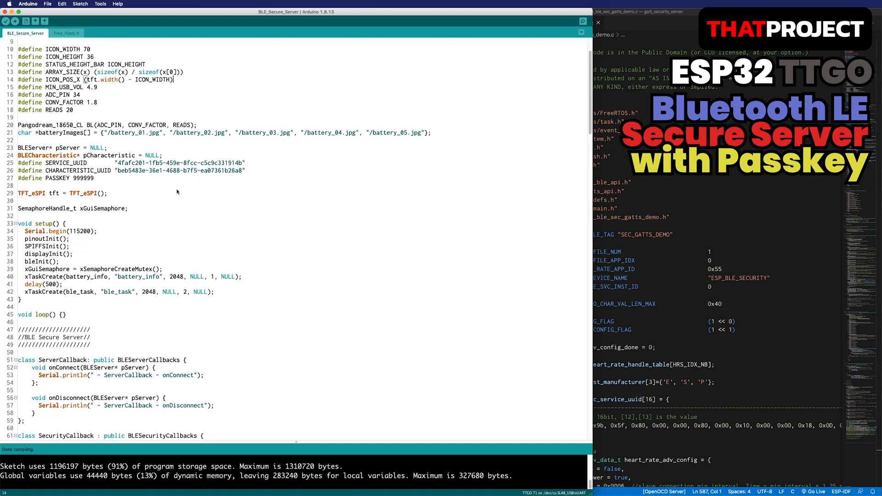
scroll(down, 3)
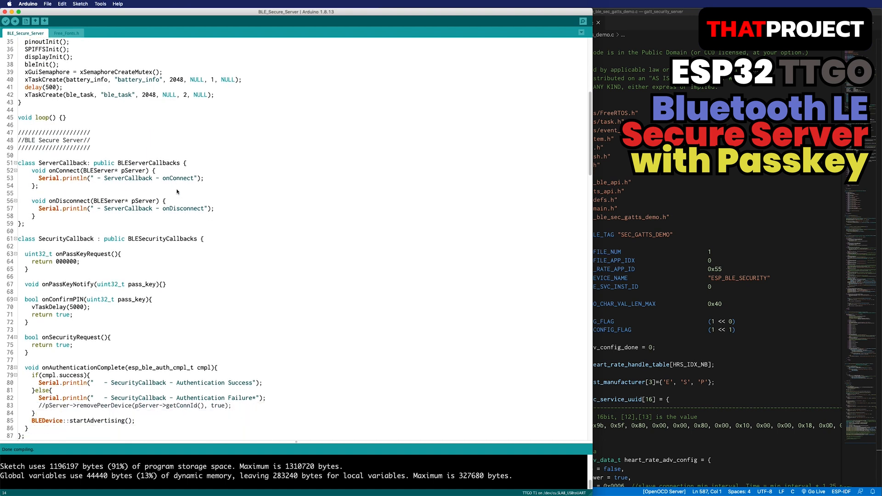
scroll(down, 3)
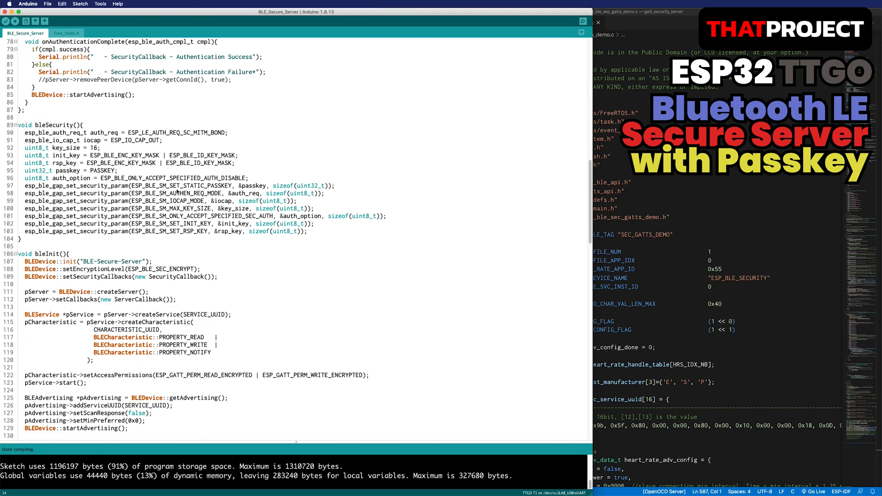
scroll(down, 3)
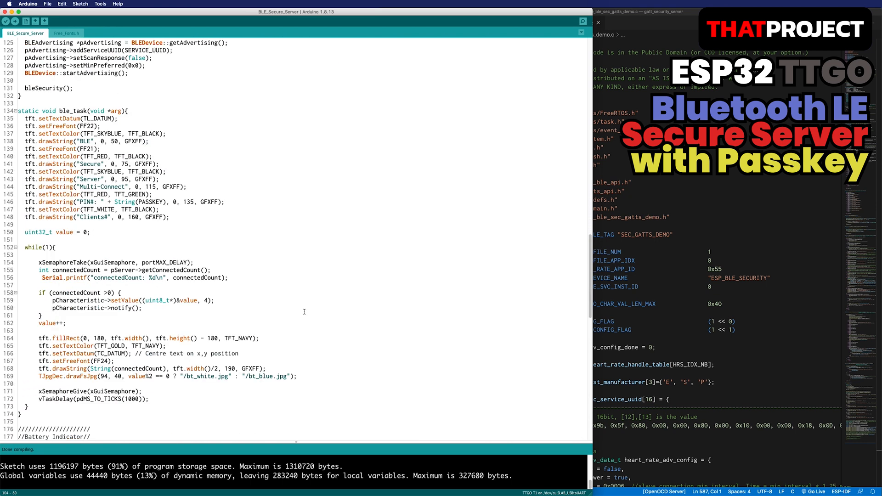
scroll(down, 3)
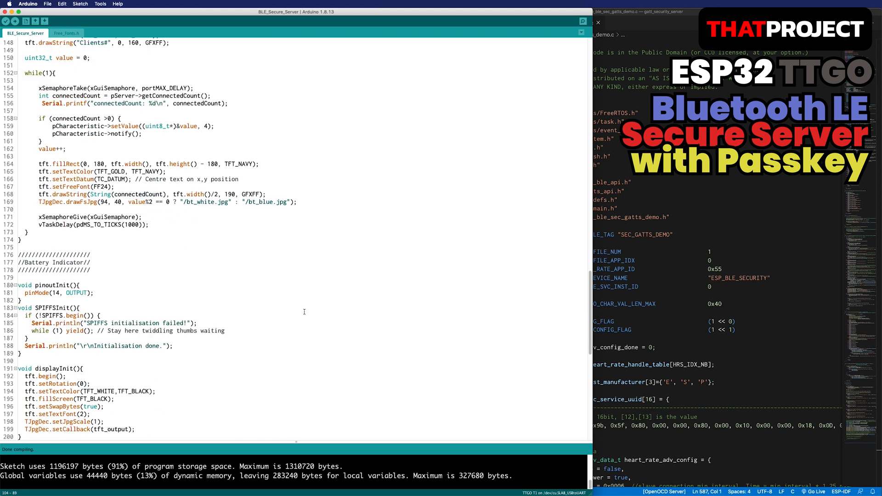
scroll(down, 3)
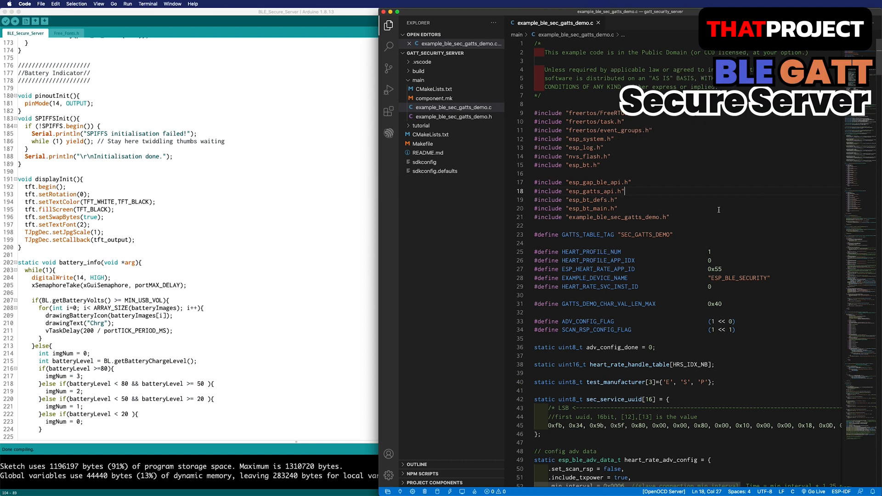
- Scroll example_ble_sec_gatts_demo.c down to its security parameters and select the app_main function name
scroll(down, 3)
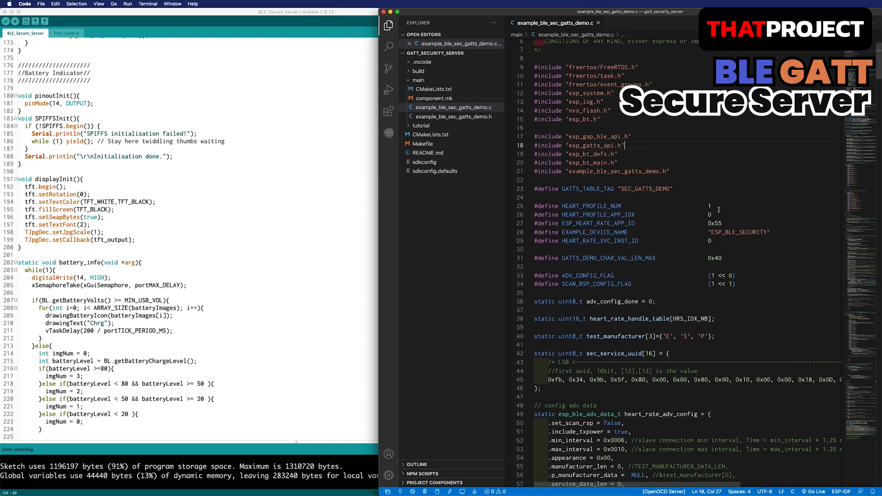
scroll(down, 3)
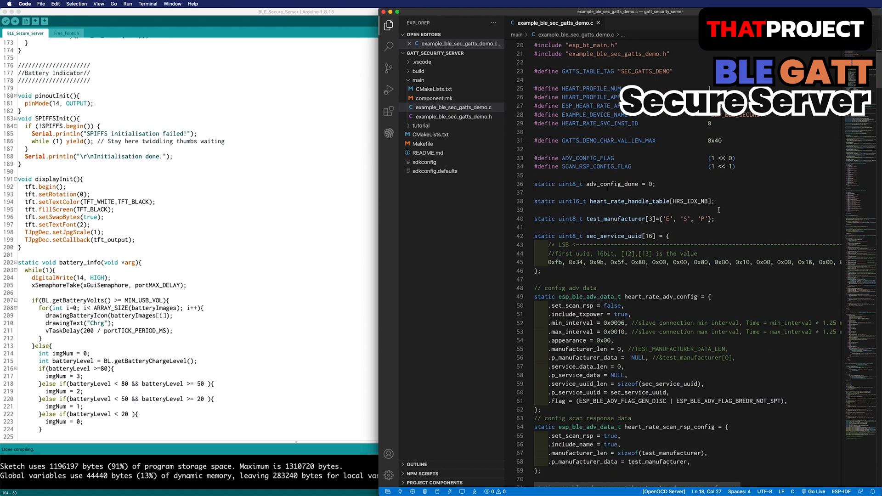
scroll(down, 3)
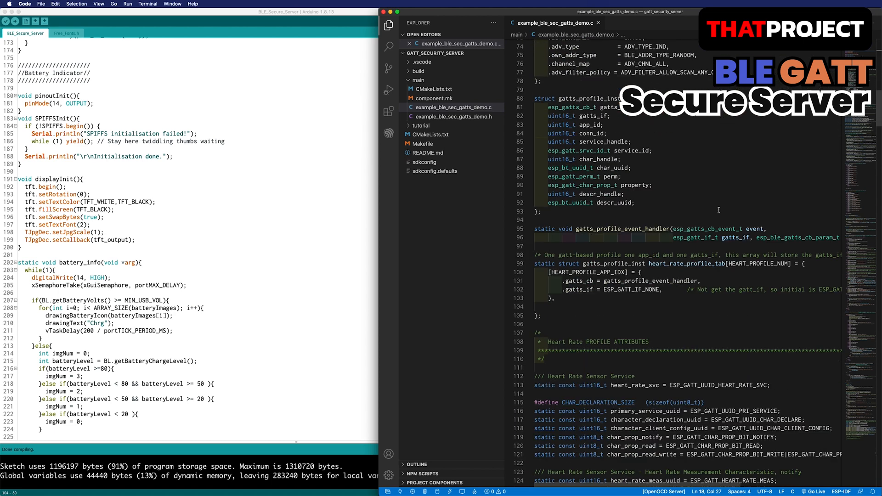
scroll(down, 3)
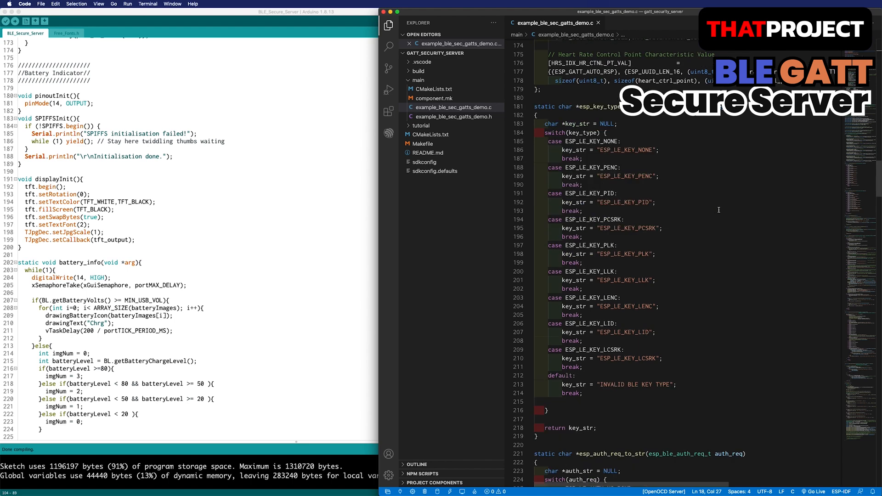
scroll(down, 3)
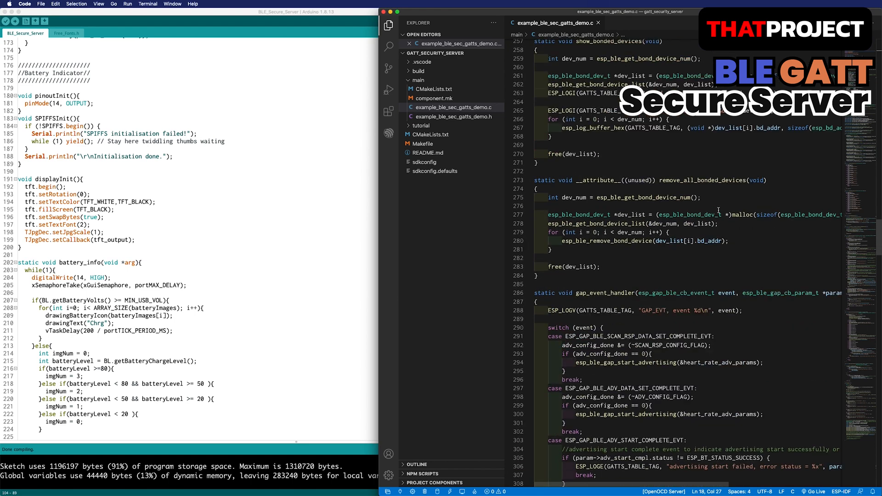
scroll(down, 3)
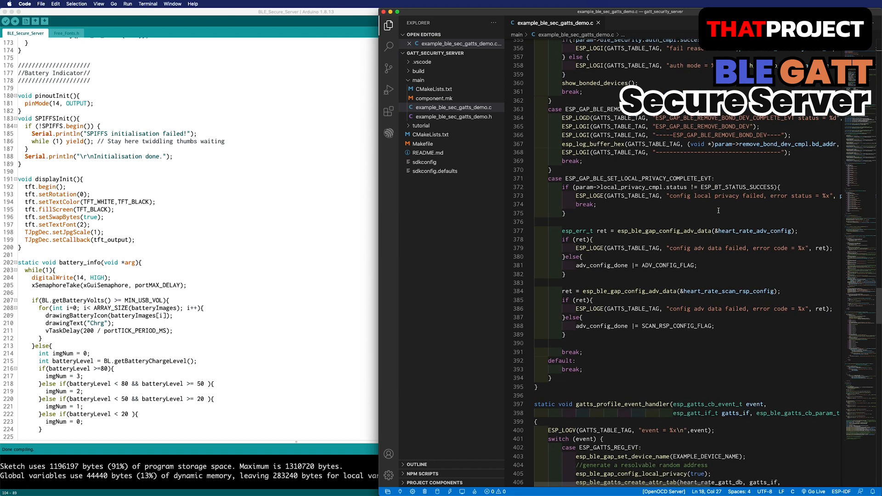
scroll(down, 3)
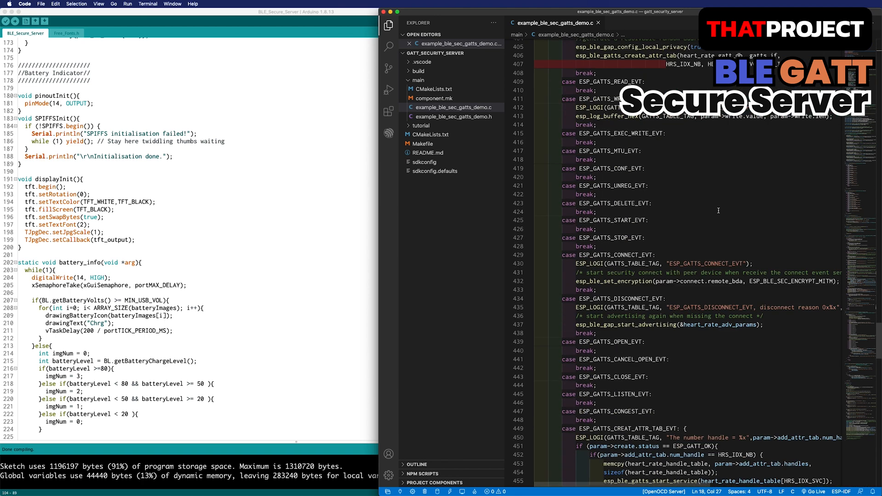
scroll(down, 3)
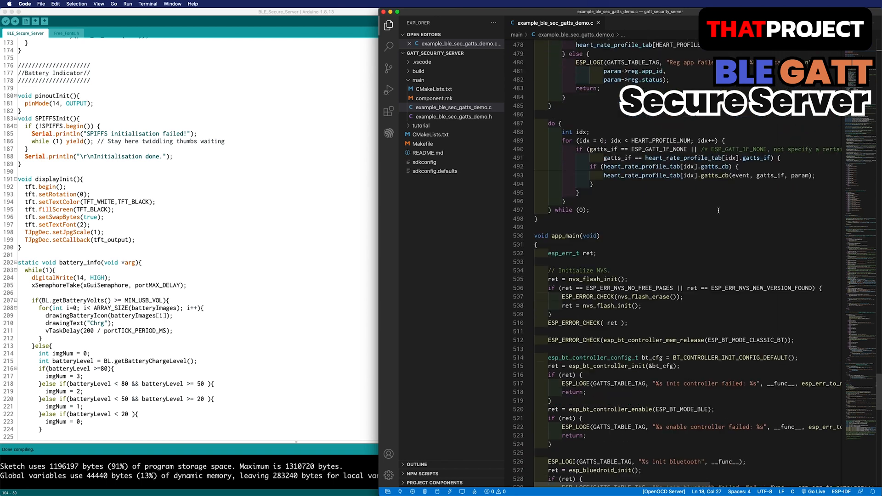
scroll(down, 3)
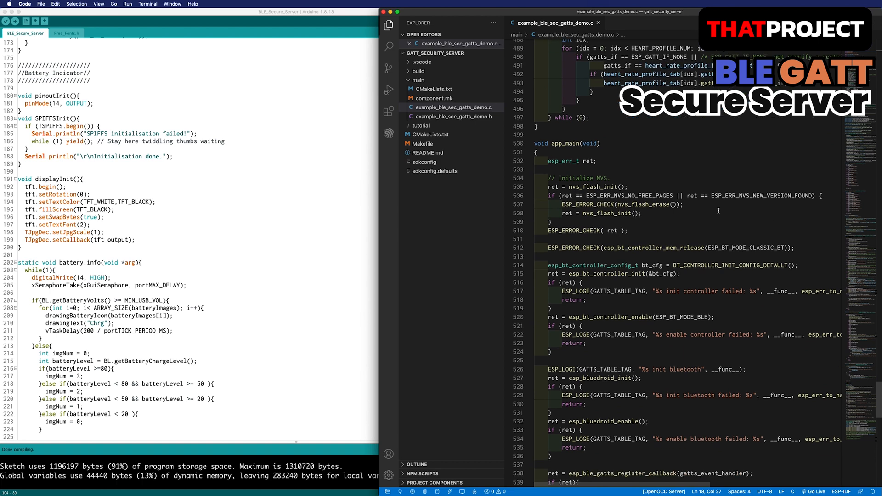
scroll(down, 3)
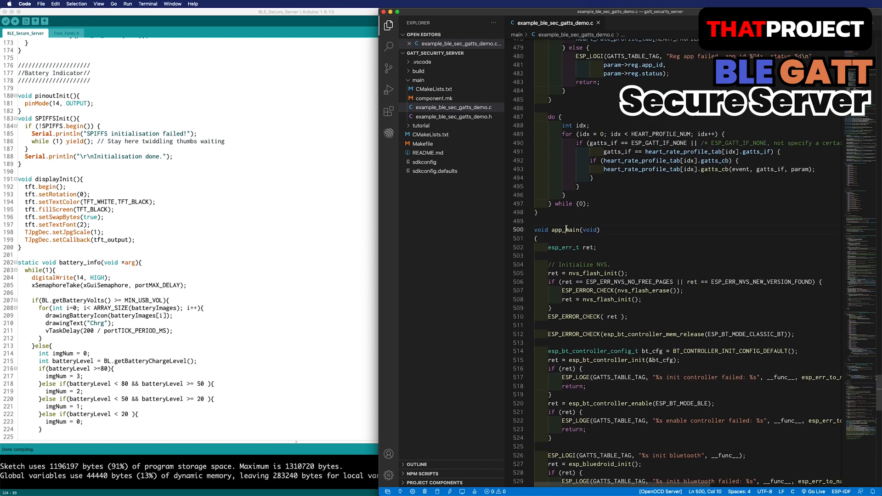
double_click(566, 100)
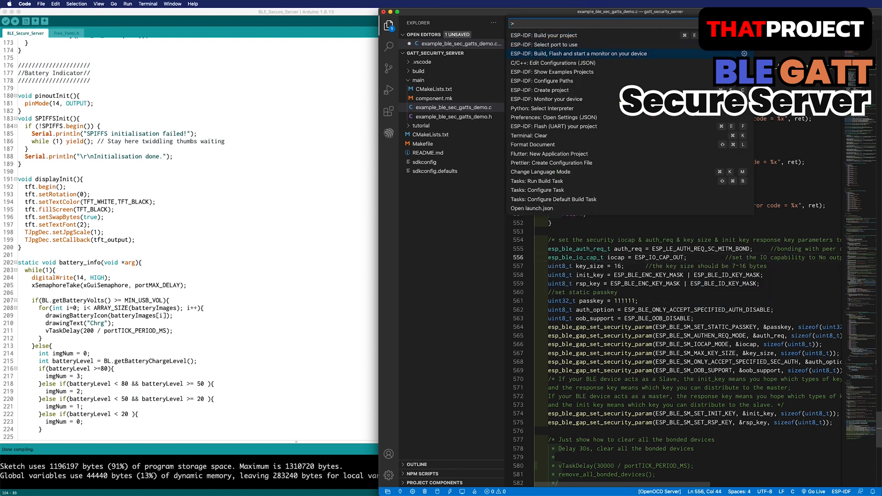
- Run 'ESP-IDF: Build, Flash and start a monitor on your device' for the GATT security demo
click(579, 54)
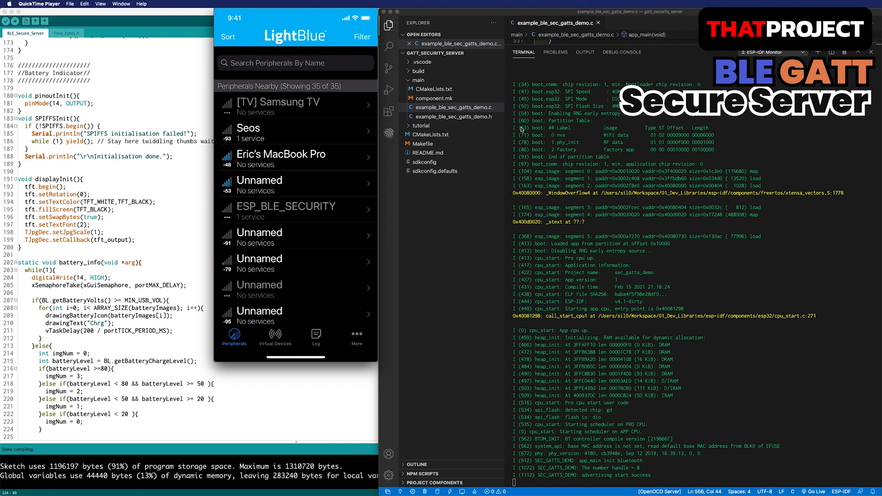
- Connect LightBlue to ESP_BLE_SECURITY and enter the pairing passkey in the request dialog
scroll(down, 3)
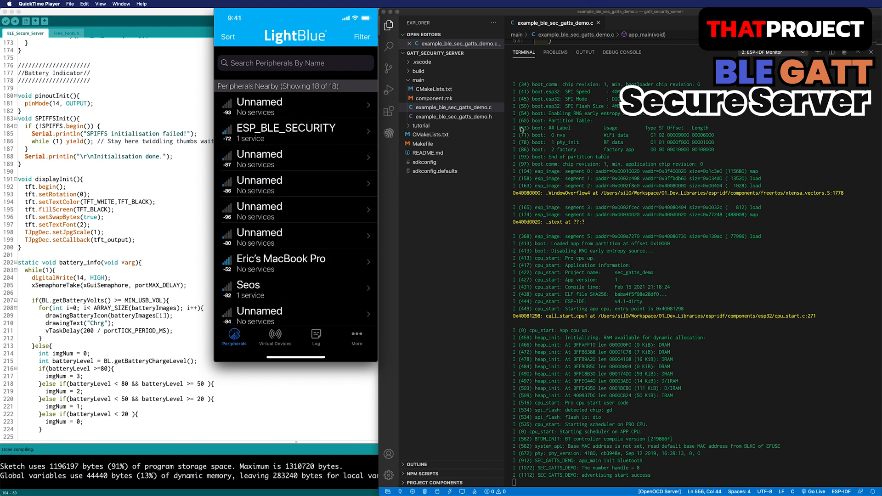
click(296, 131)
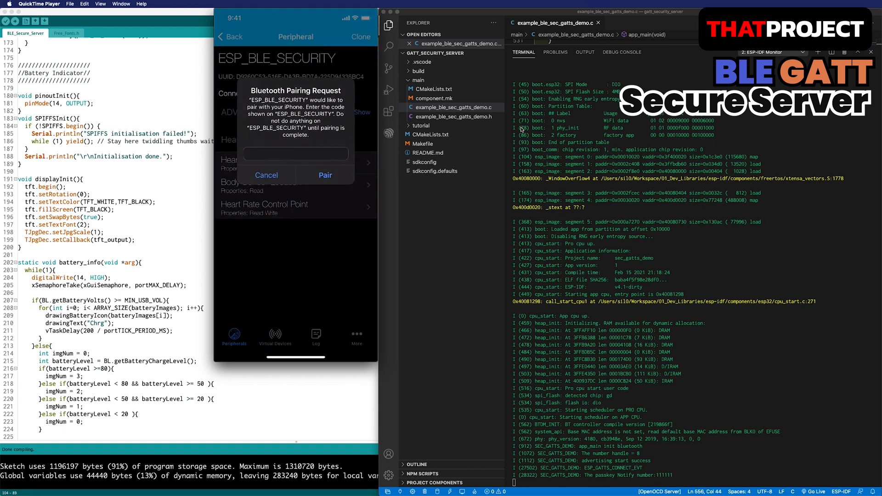
click(325, 175)
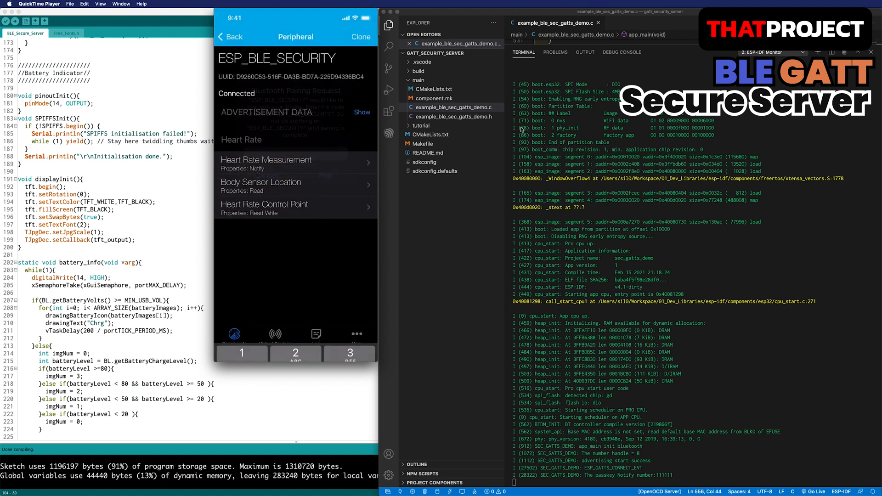
click(264, 204)
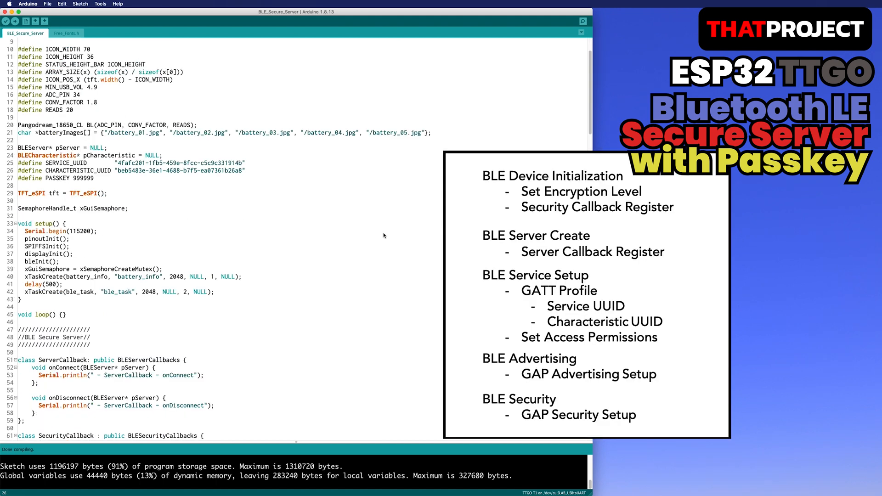
scroll(down, 3)
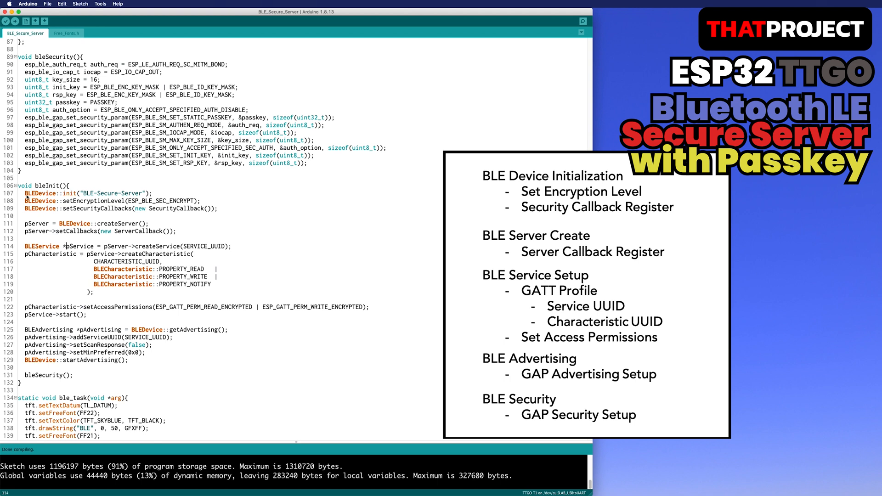
triple_click(87, 193)
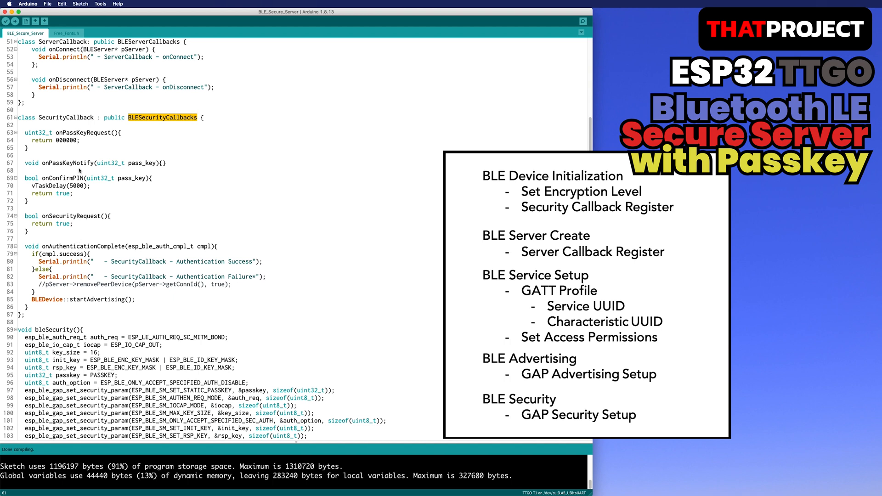
double_click(72, 216)
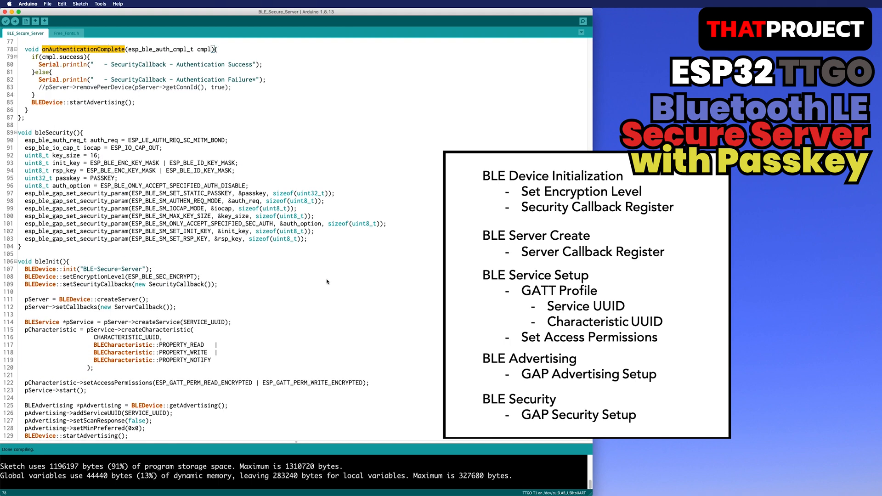
double_click(62, 57)
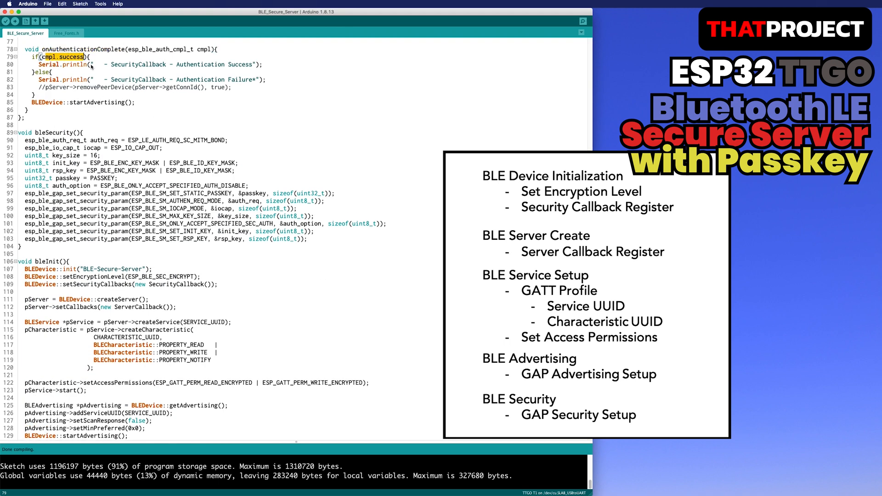
mouse_move(176, 107)
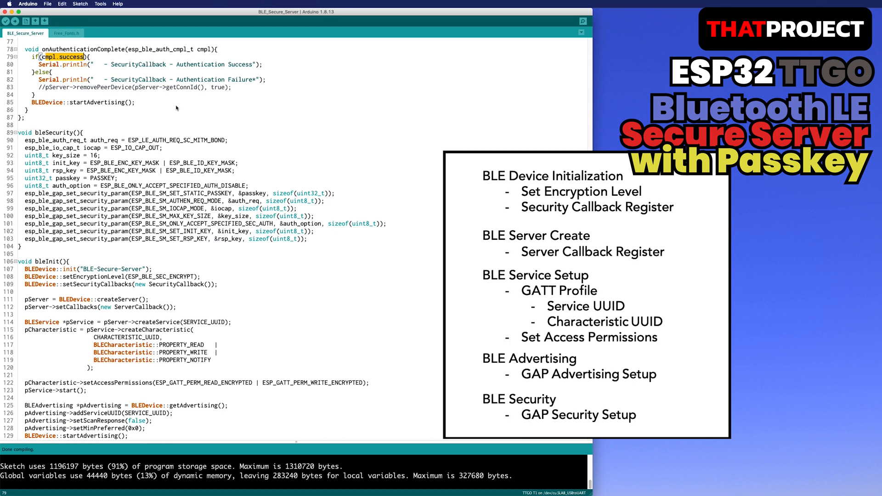
mouse_move(248, 82)
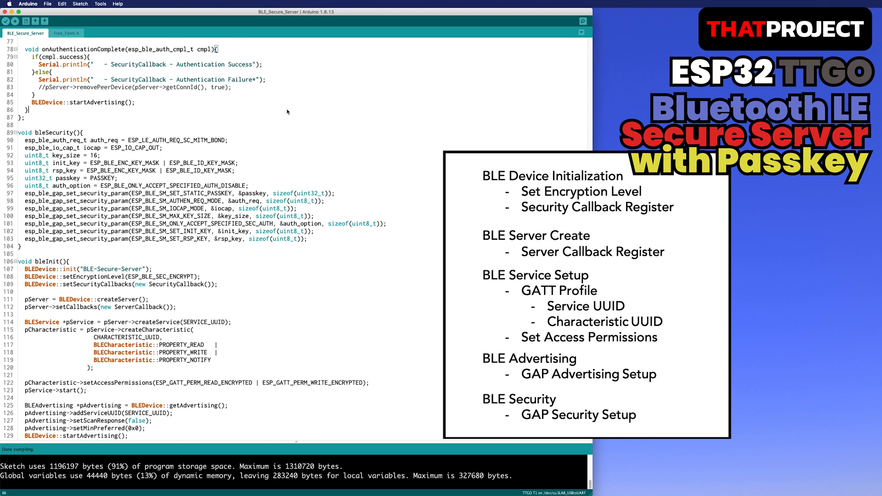
mouse_move(286, 243)
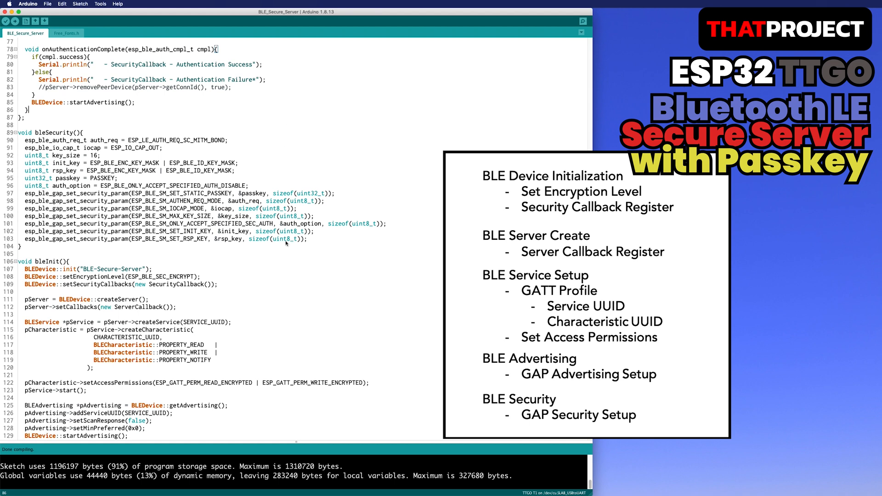
scroll(down, 3)
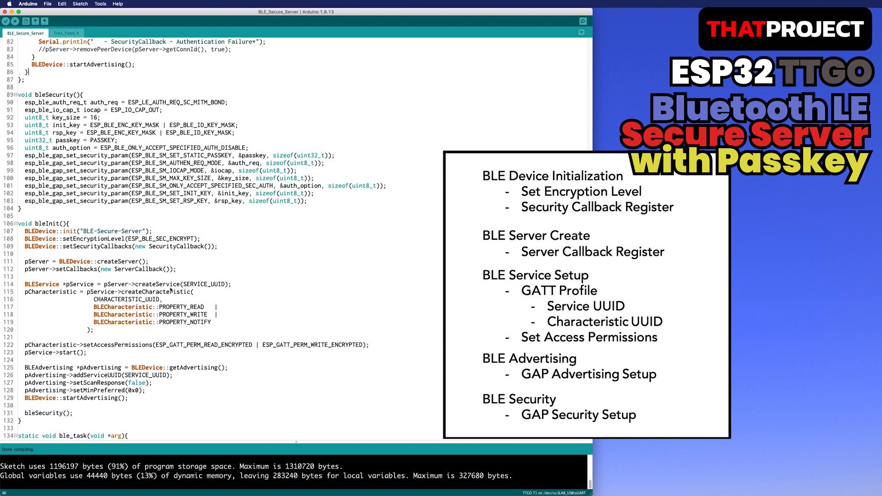
double_click(158, 283)
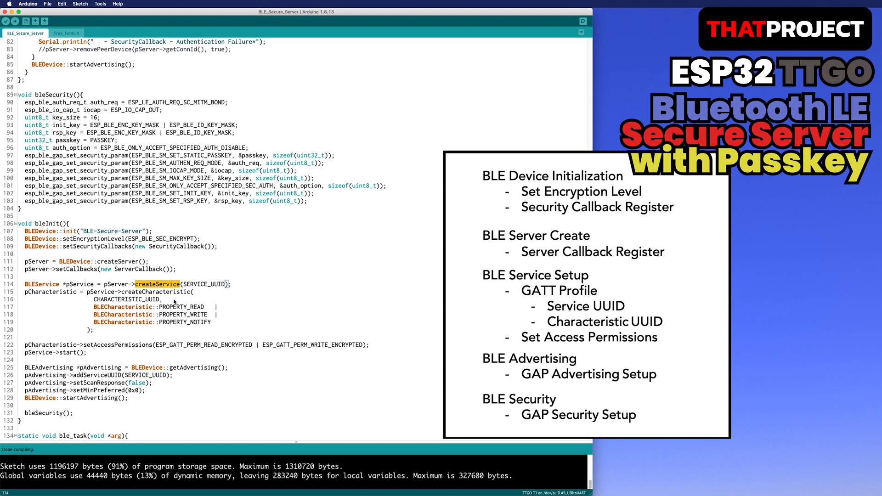
click(135, 270)
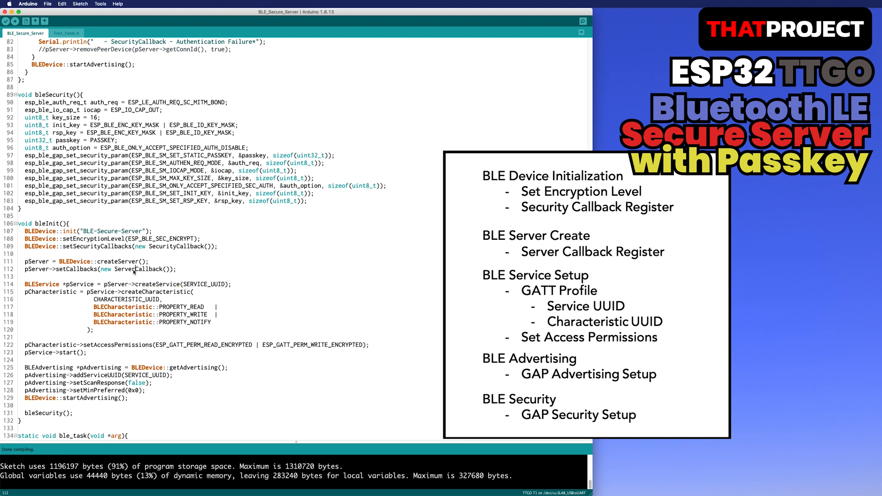
double_click(138, 269)
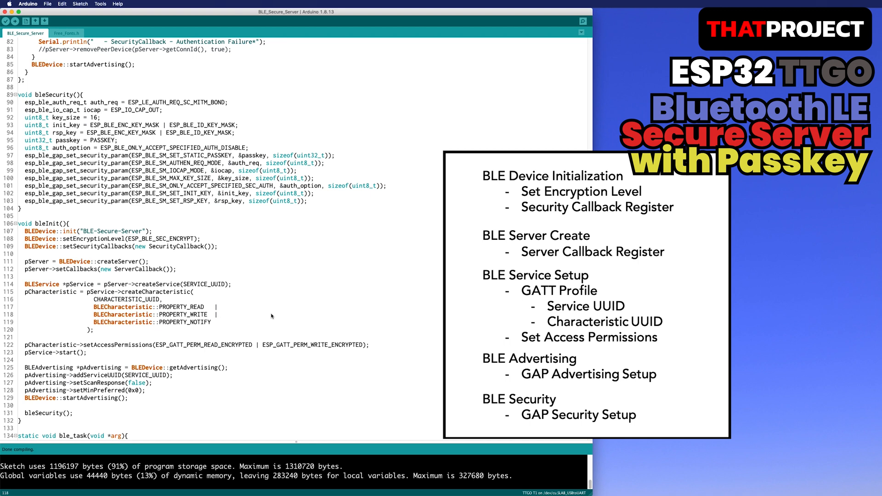
mouse_move(139, 346)
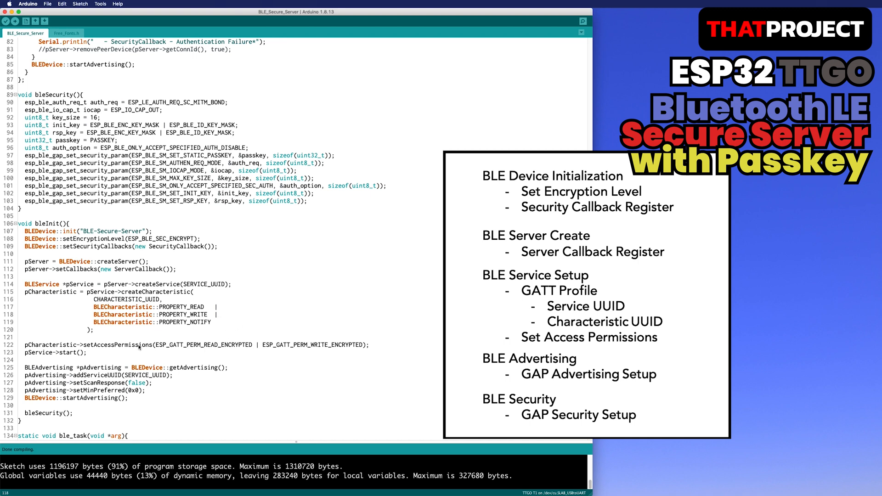
click(218, 314)
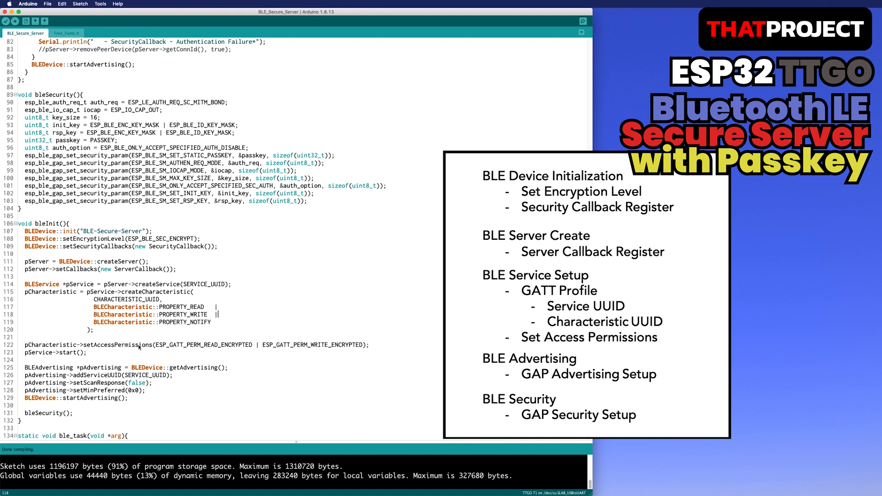
double_click(116, 344)
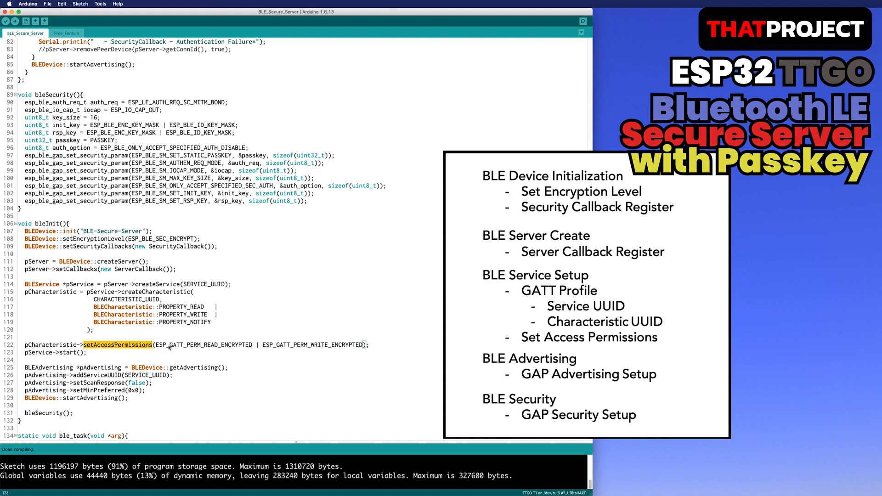
mouse_move(244, 351)
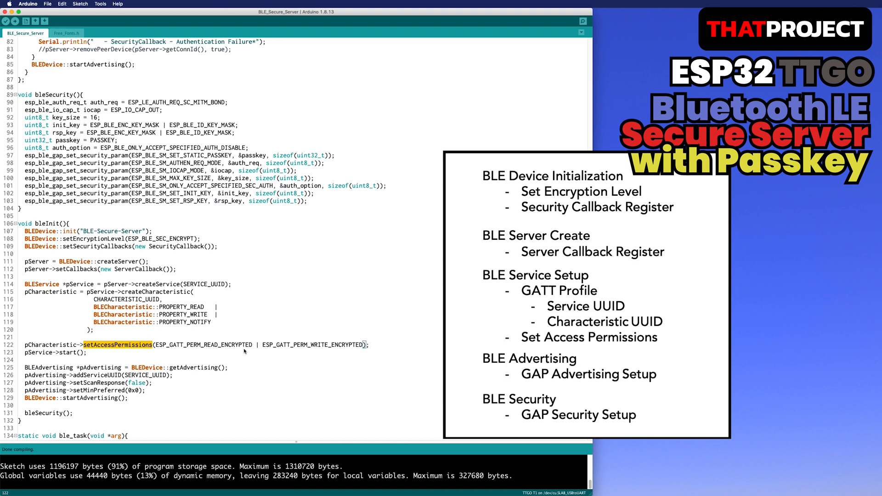
mouse_move(229, 376)
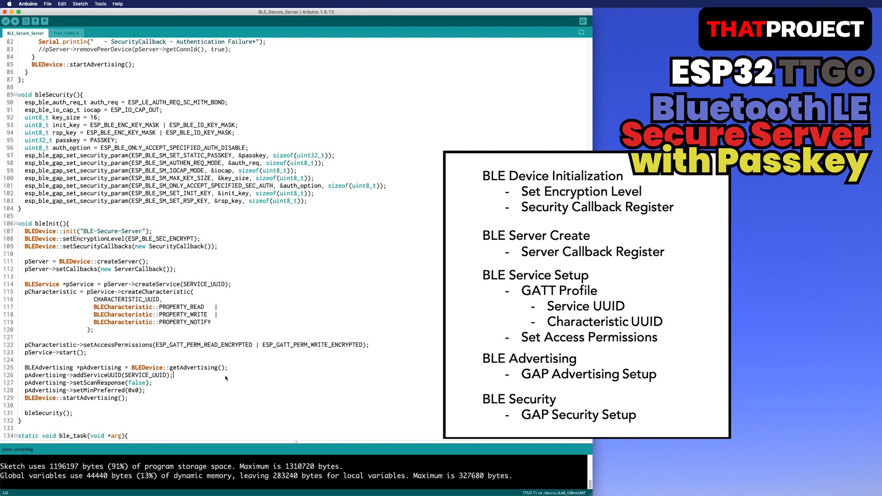
double_click(88, 398)
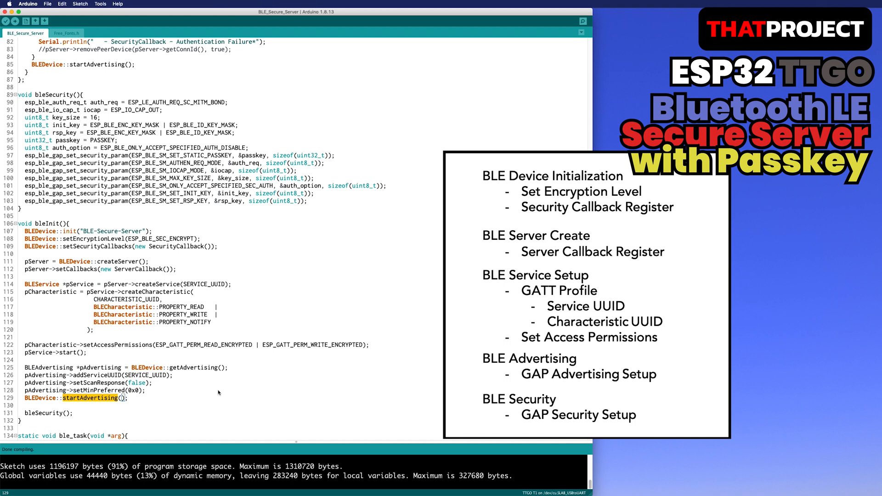
mouse_move(195, 389)
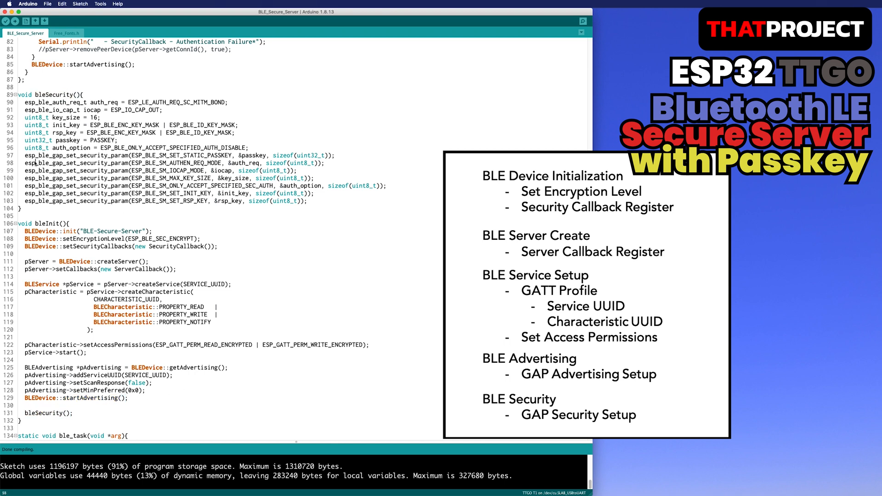
drag(25, 156, 329, 194)
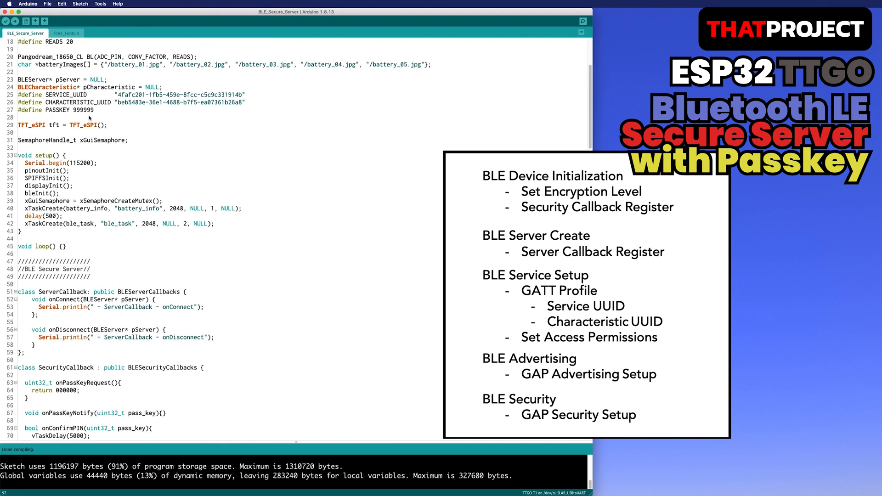
double_click(82, 110)
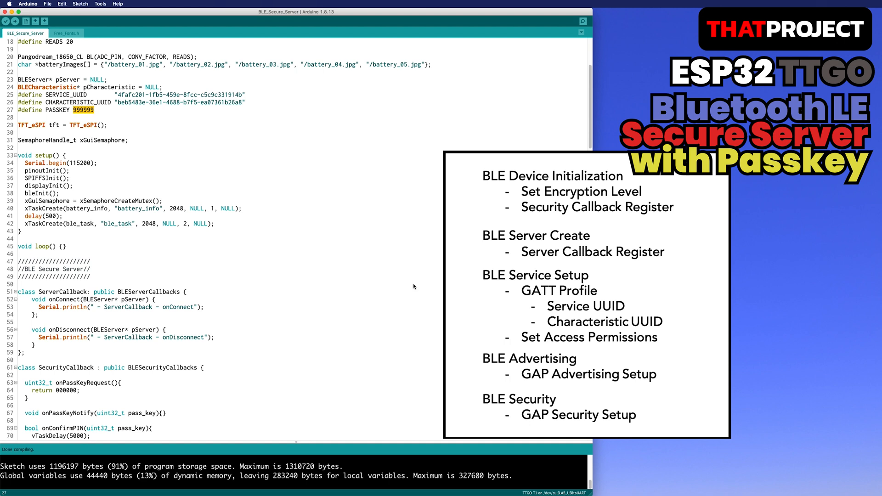
scroll(down, 3)
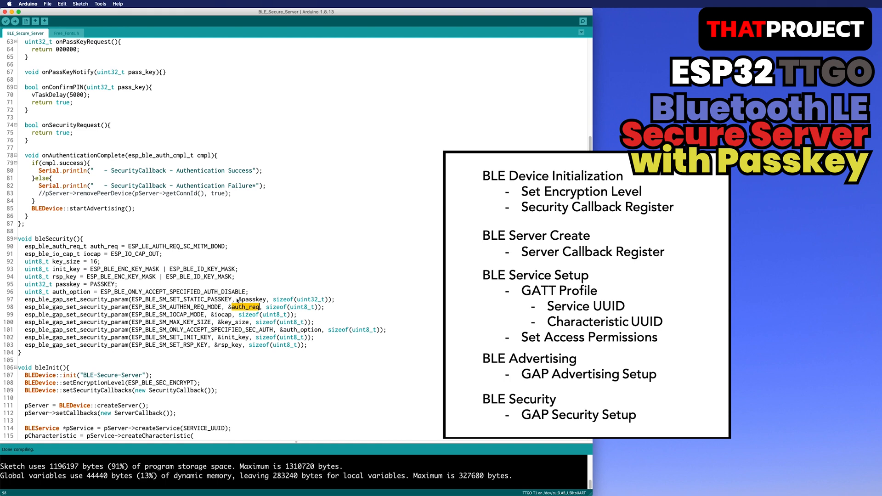
double_click(177, 245)
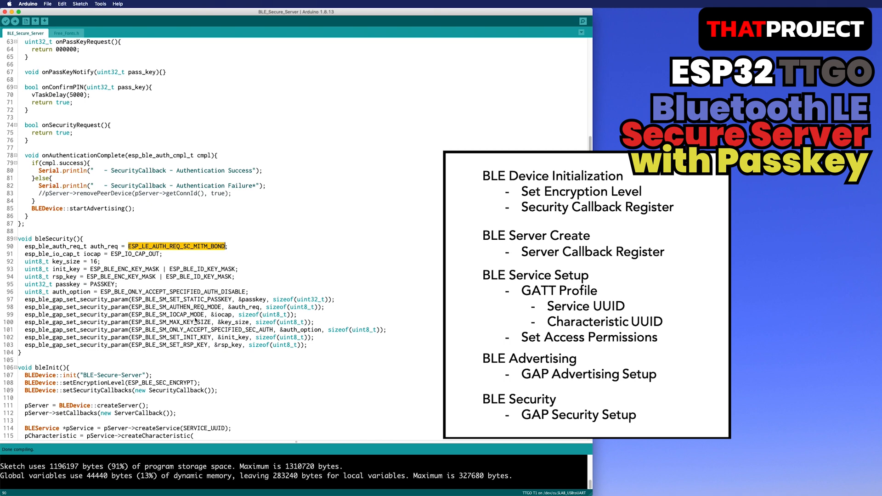
mouse_move(195, 320)
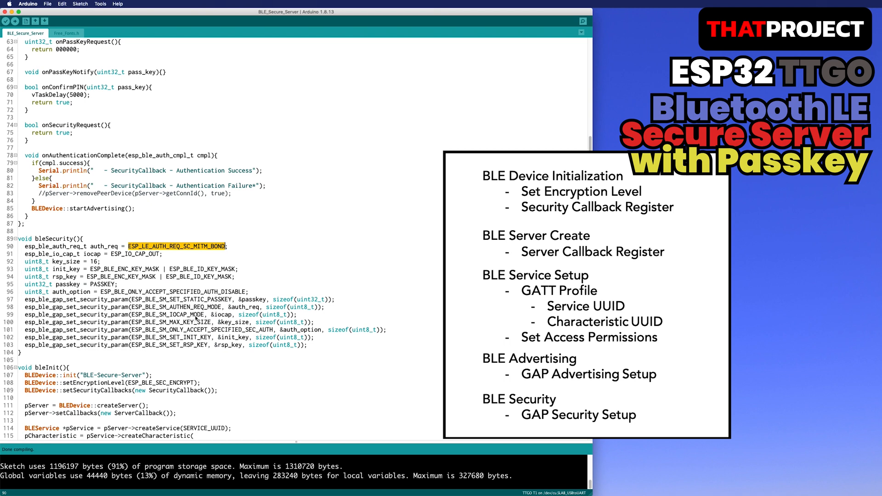
double_click(167, 314)
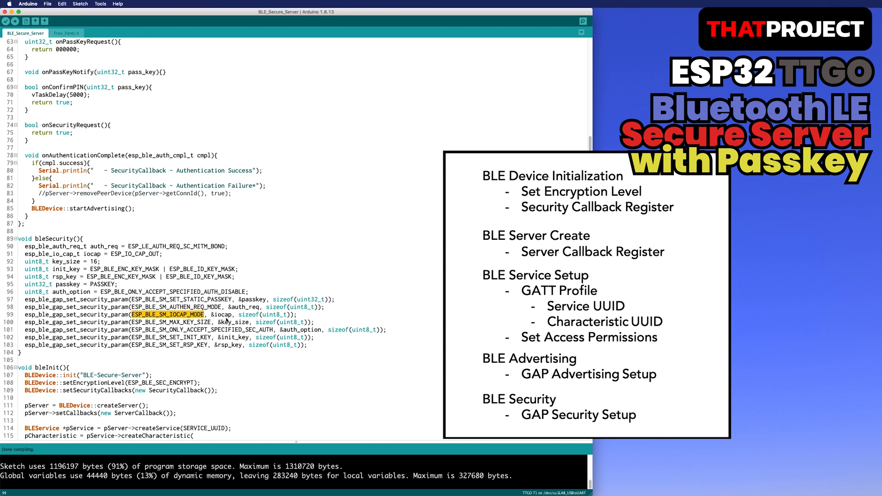
mouse_move(288, 322)
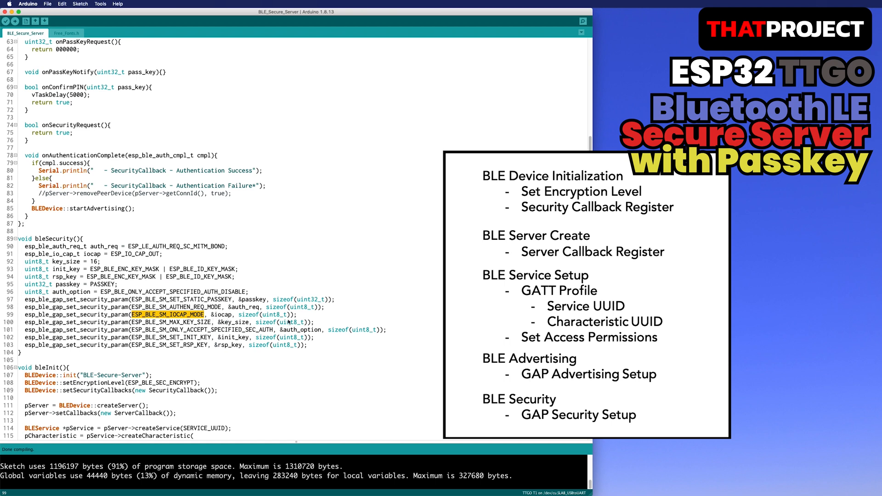
mouse_move(289, 321)
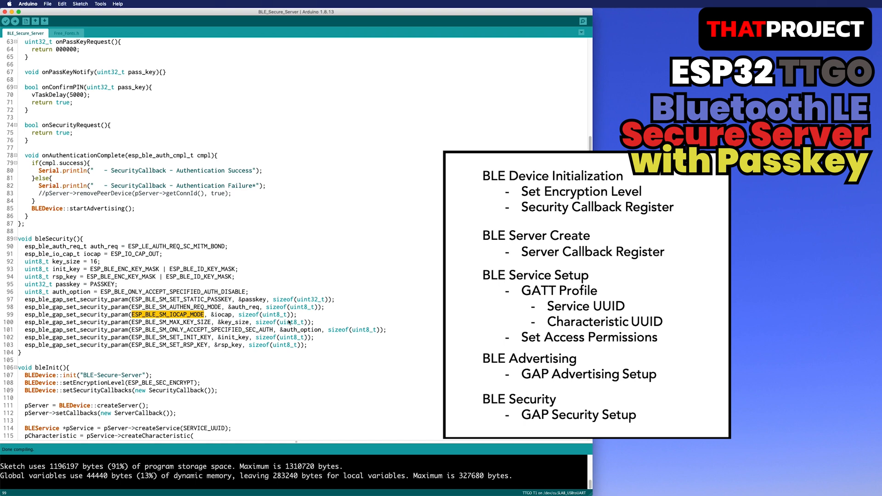
mouse_move(340, 326)
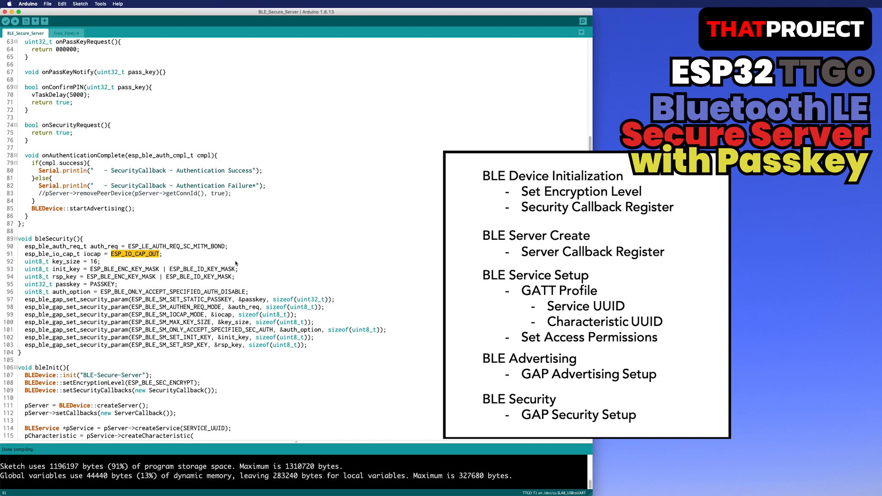
mouse_move(232, 275)
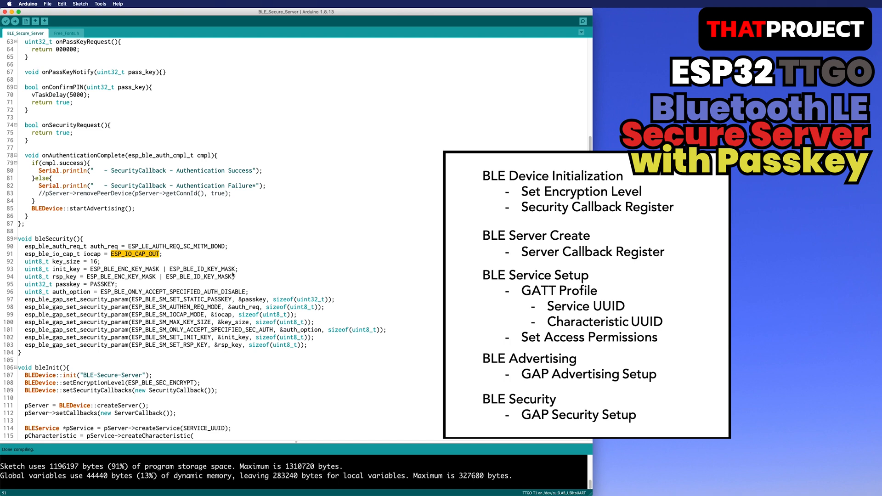
double_click(169, 321)
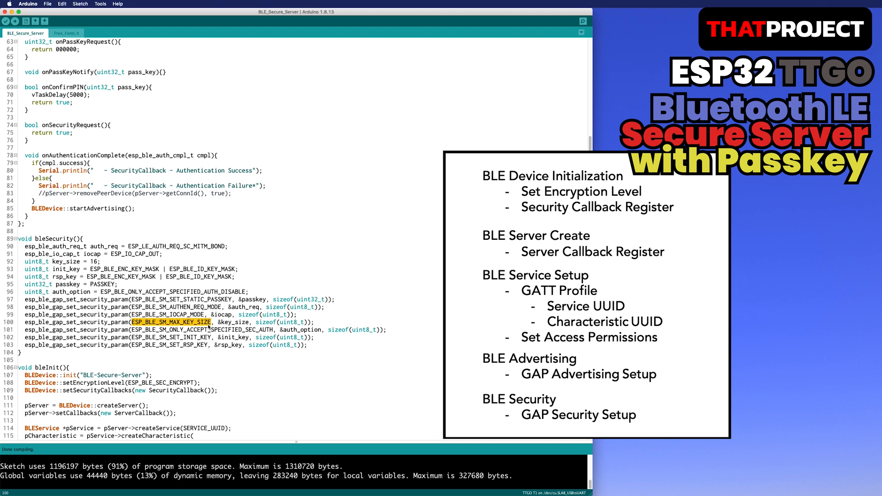
mouse_move(208, 328)
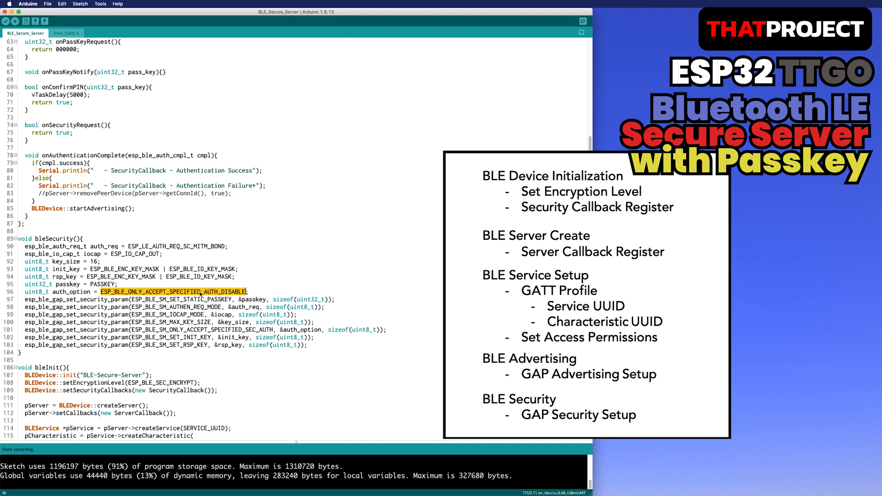
mouse_move(325, 348)
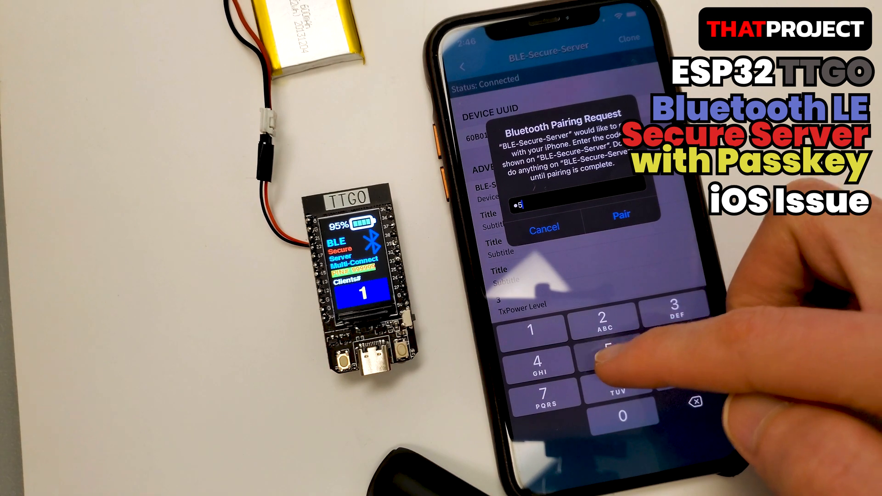
- Enter the board's passkey in the Bluetooth Pairing Request and confirm pairing with BLE-Secure-Server
click(622, 215)
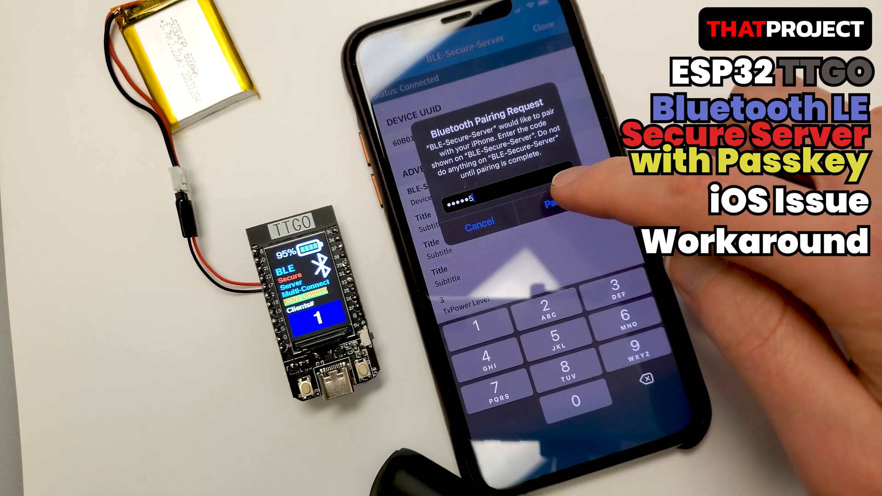
click(562, 203)
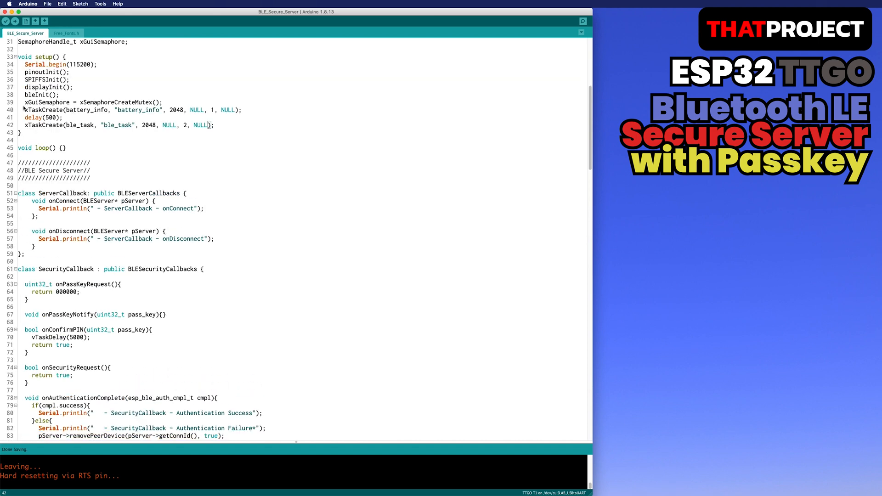
drag(21, 103, 219, 125)
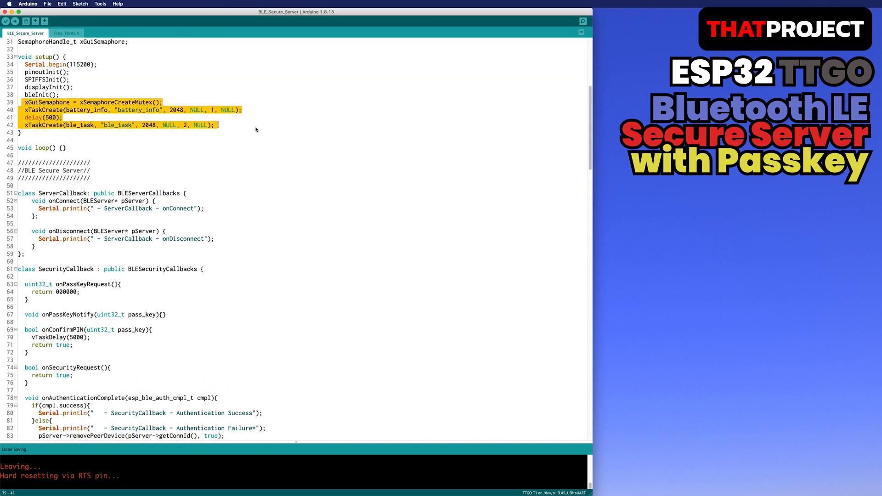
scroll(down, 3)
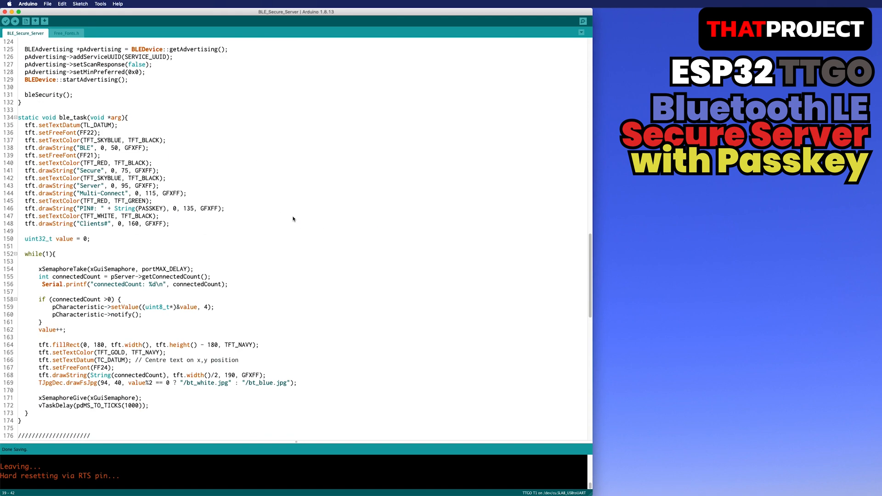
click(42, 322)
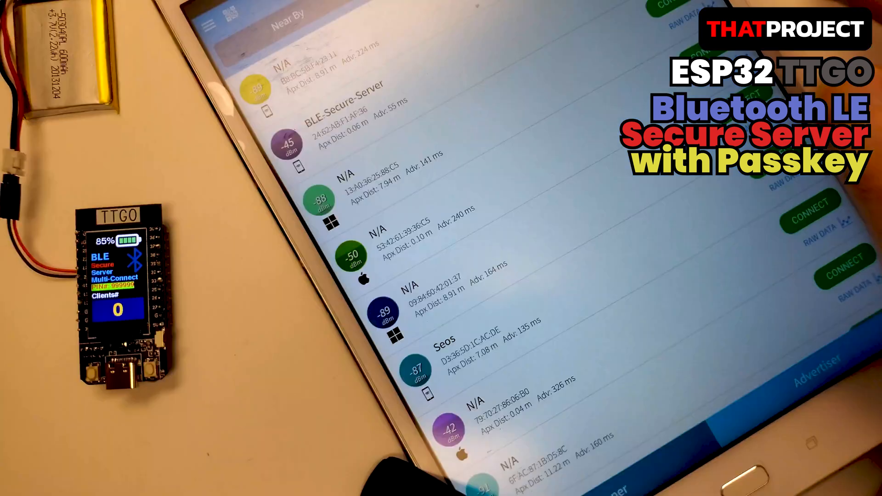
- Pair the tablet with BLE-Secure-Server using PIN 999999 and expand its Custom Service
click(809, 210)
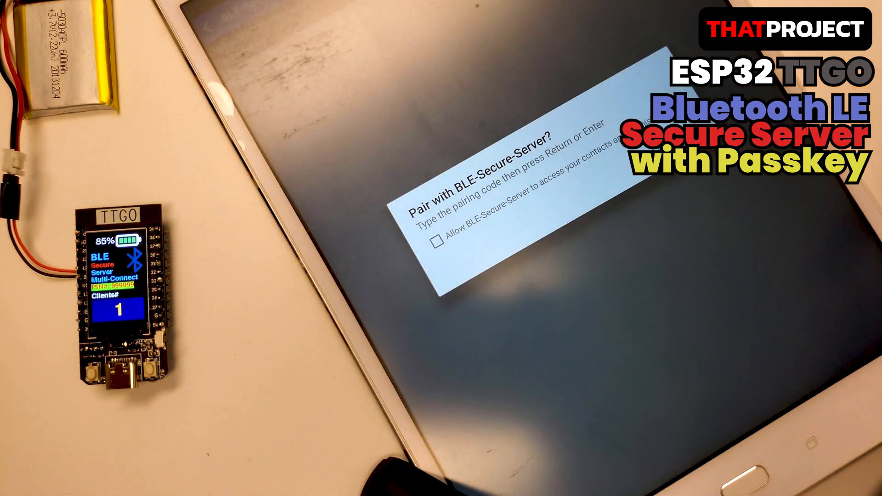
text(999999)
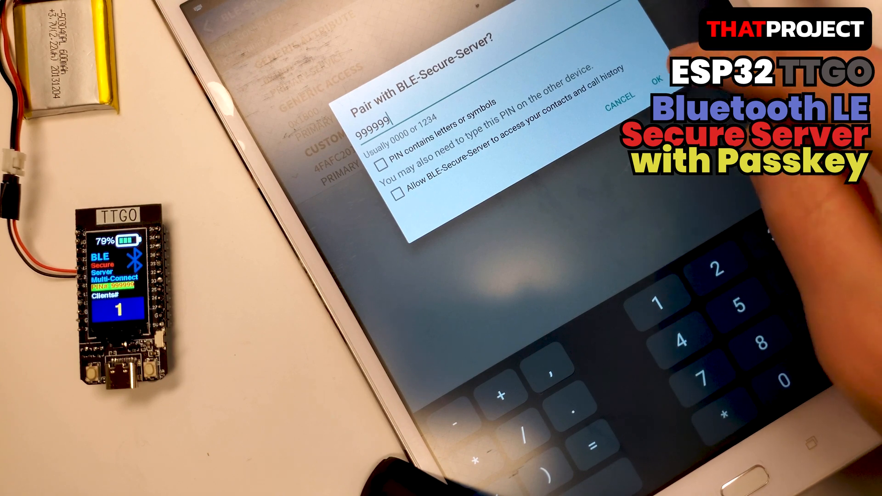
click(651, 85)
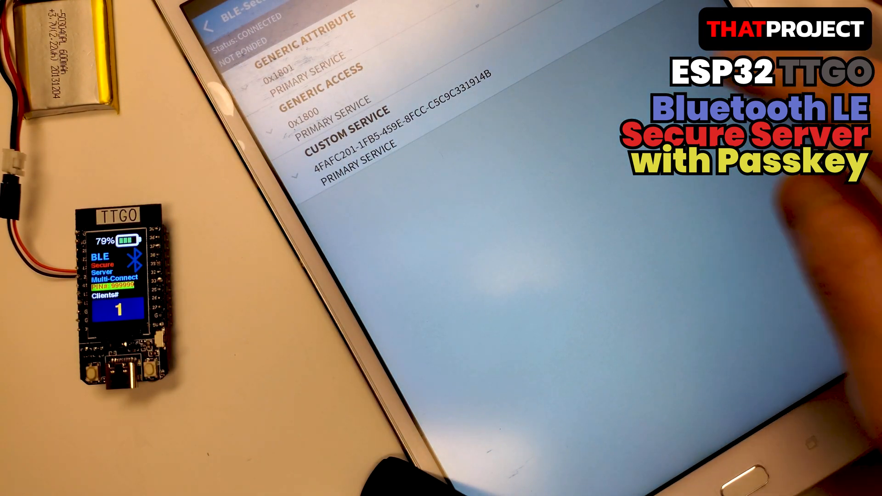
click(356, 149)
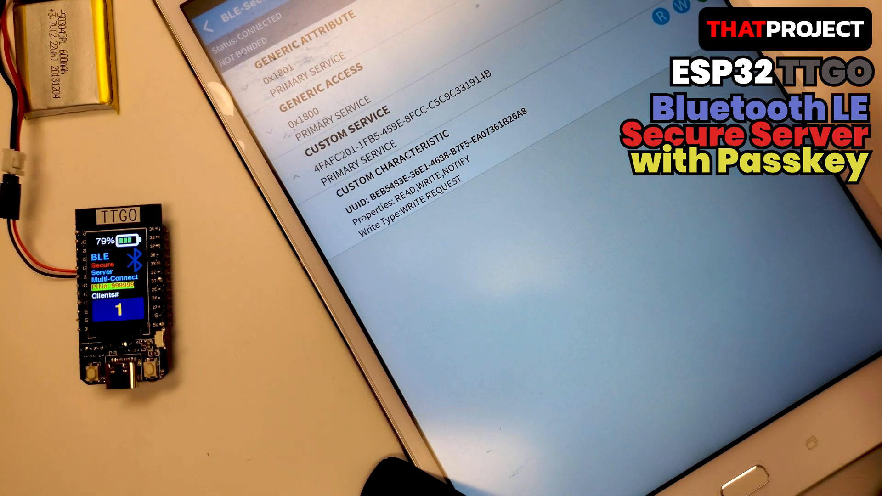